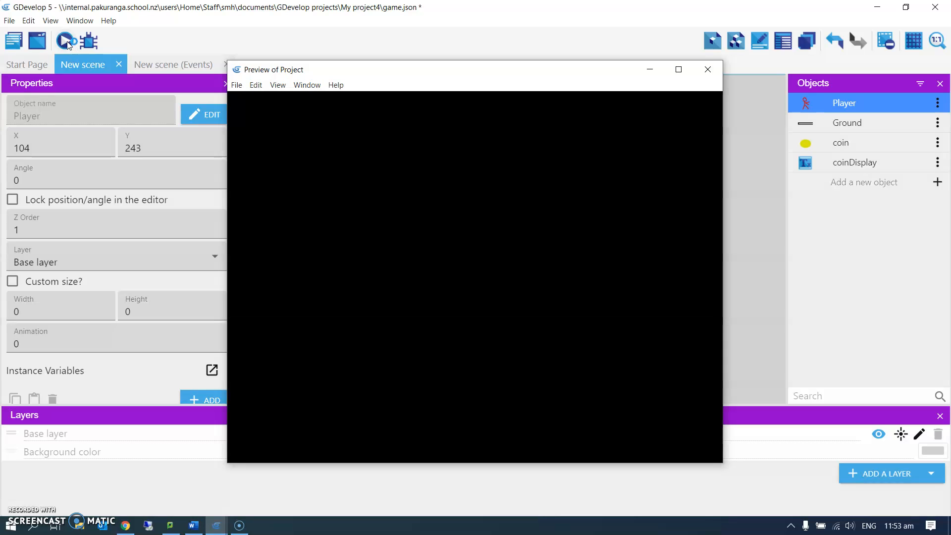
# Run the game preview to check the coin counter, then close the preview window
pyautogui.click(66, 40)
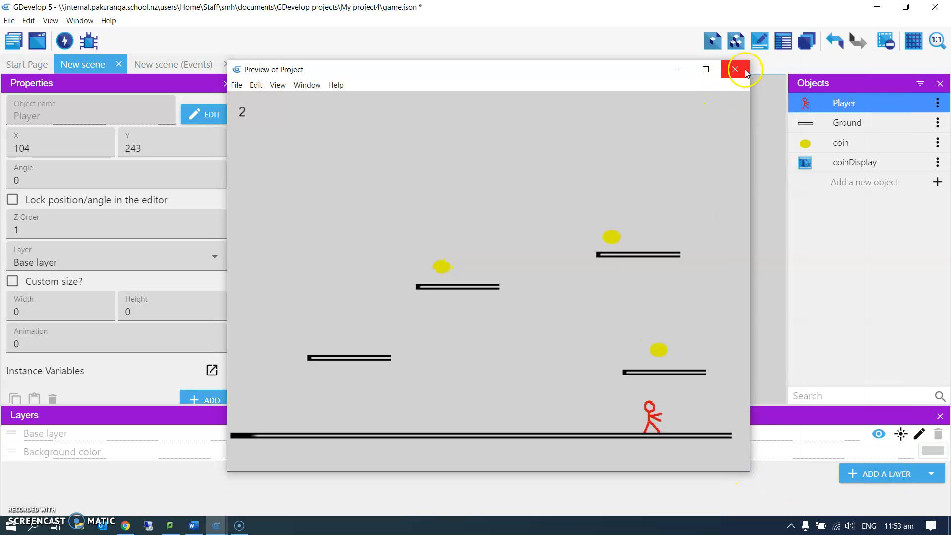
pyautogui.moveTo(727, 139)
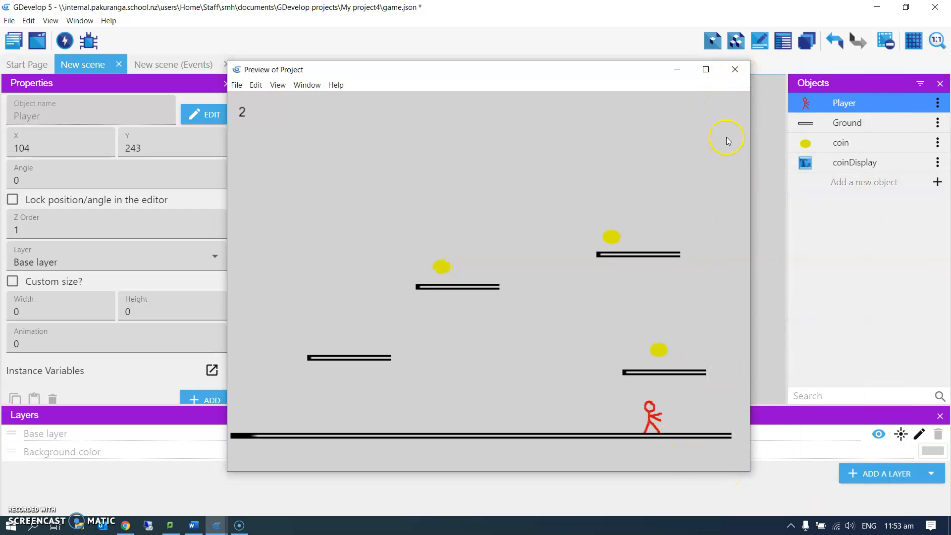
pyautogui.click(734, 69)
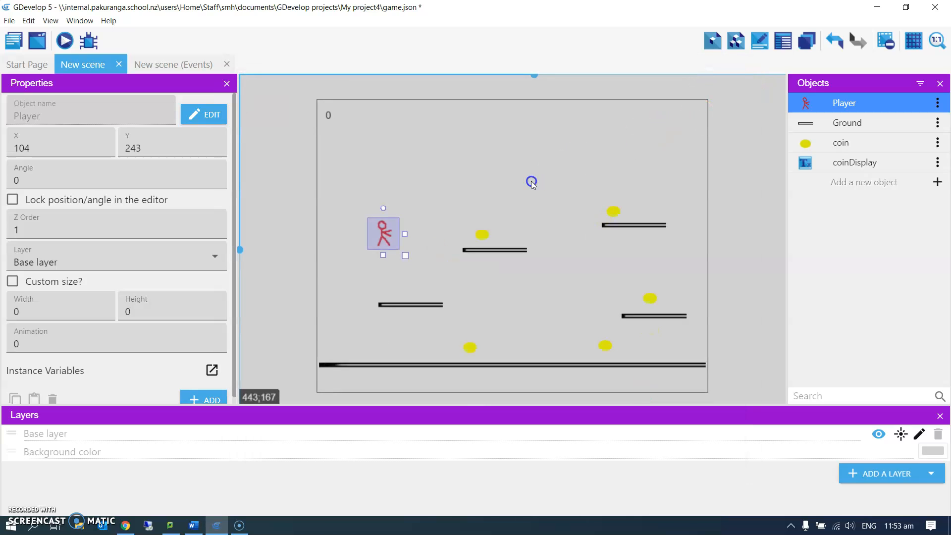
pyautogui.moveTo(145, 64)
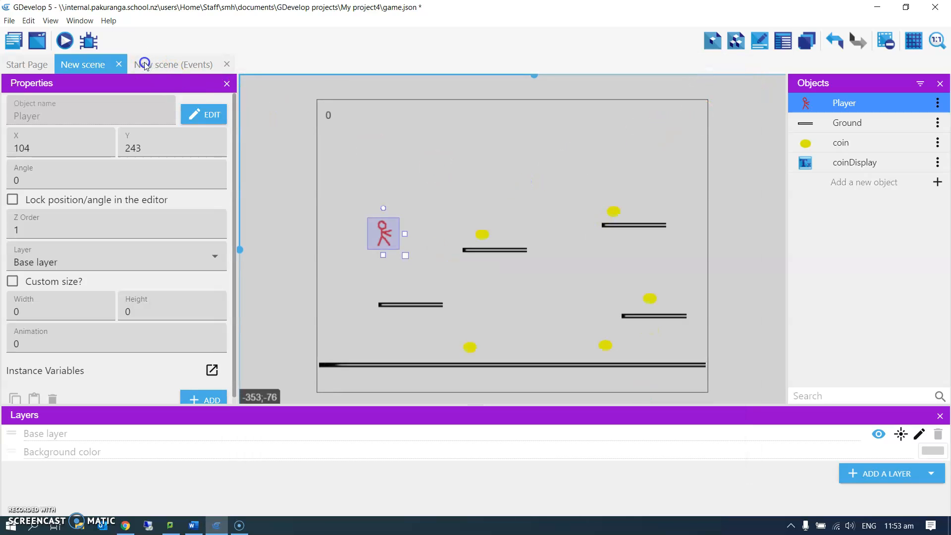
# Add a 'Center the camera on an object' action targeting Player to the second event
pyautogui.click(172, 64)
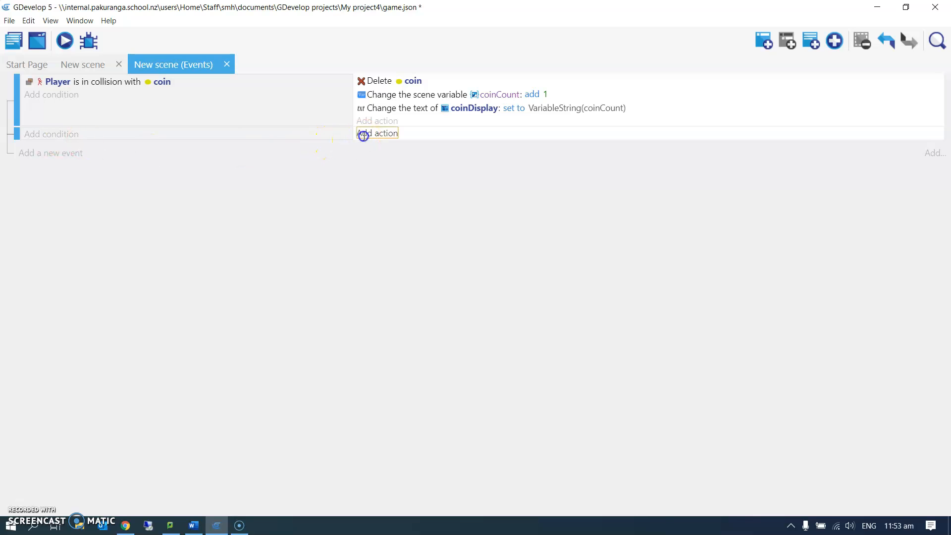
pyautogui.click(378, 133)
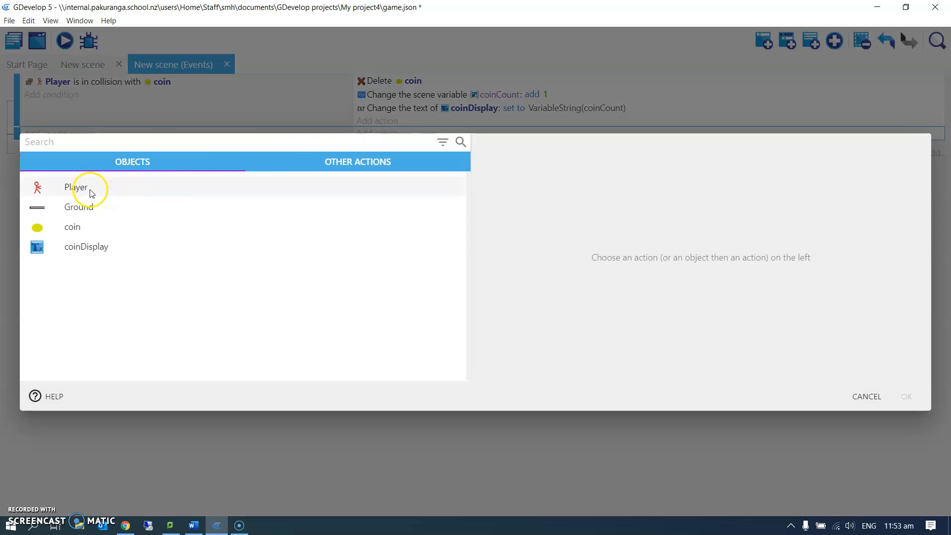
pyautogui.click(76, 187)
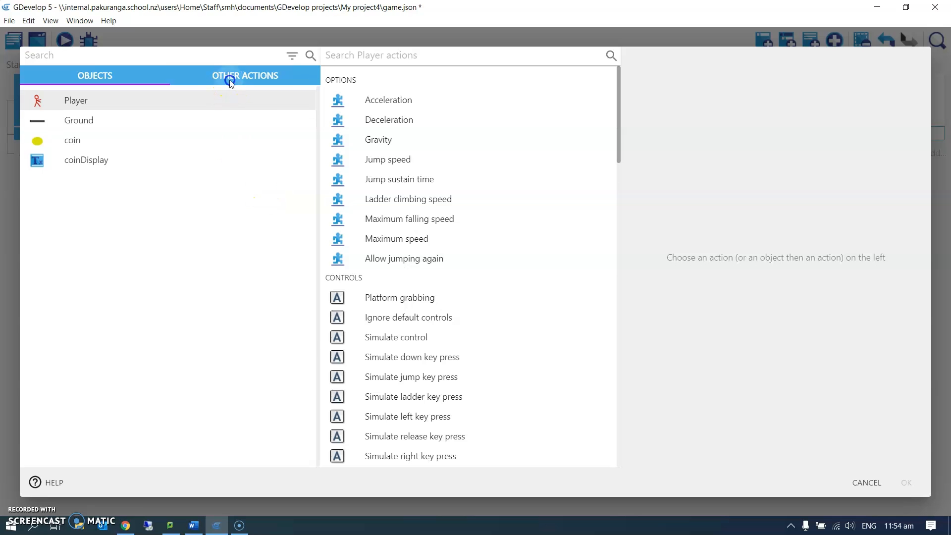
pyautogui.click(245, 75)
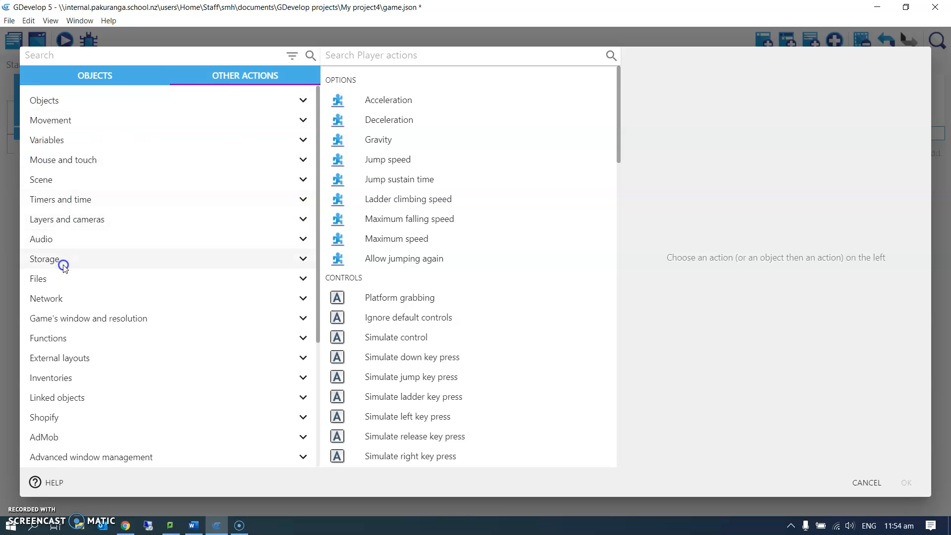
pyautogui.click(68, 219)
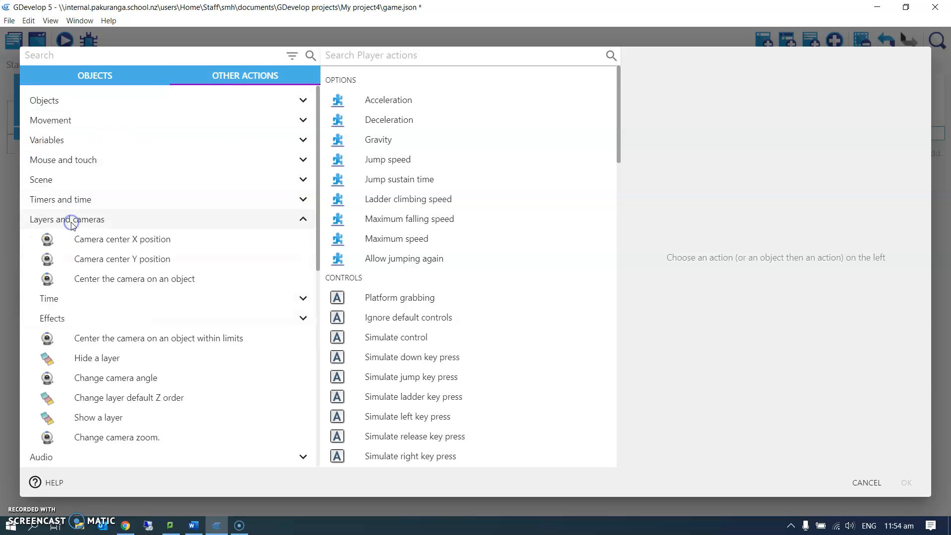
pyautogui.moveTo(116, 282)
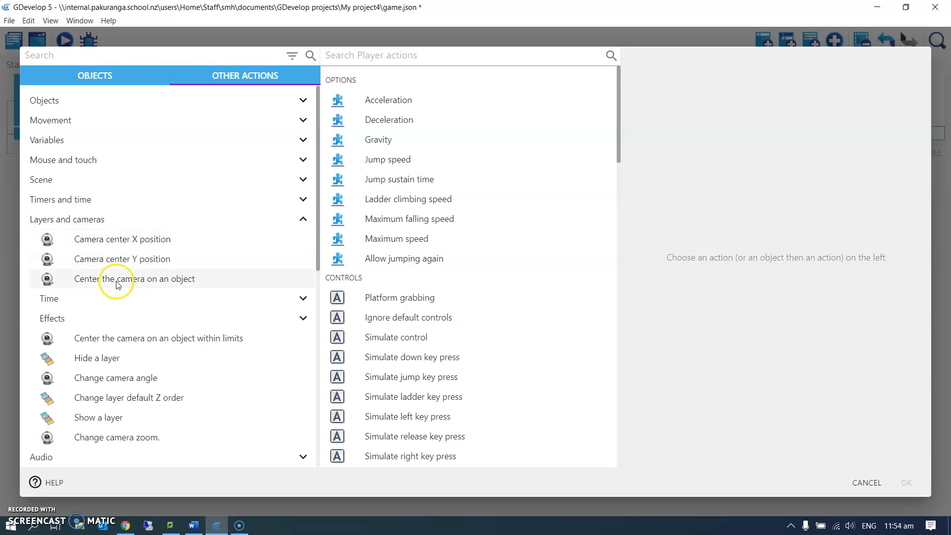
pyautogui.click(141, 278)
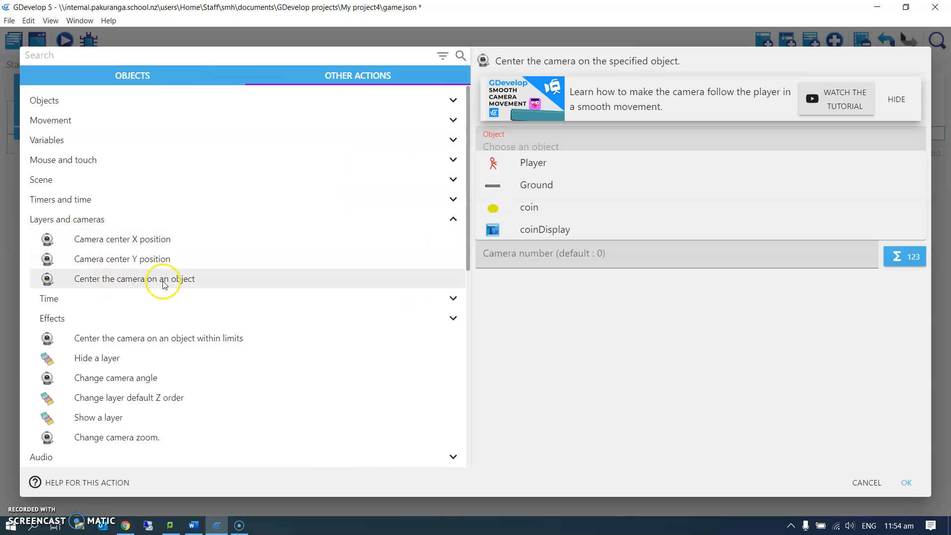
pyautogui.click(532, 162)
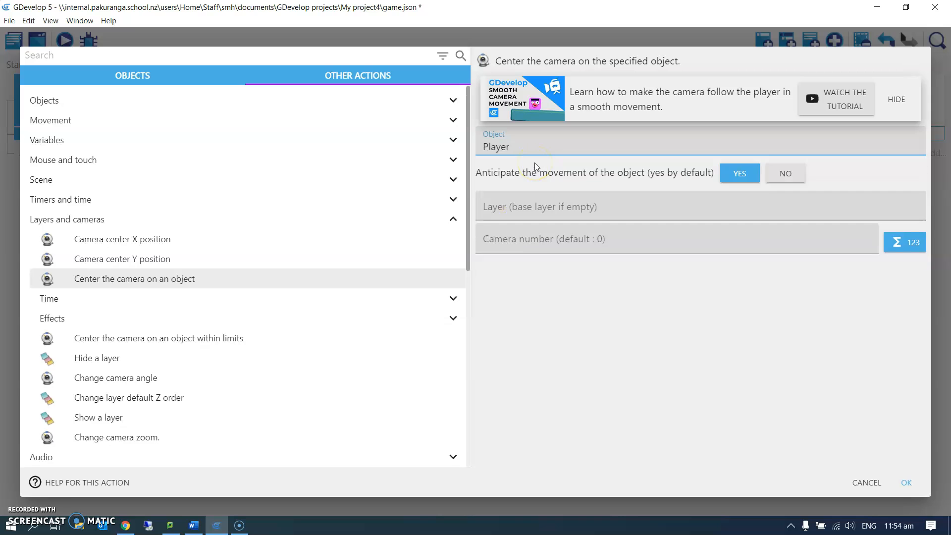
pyautogui.click(906, 482)
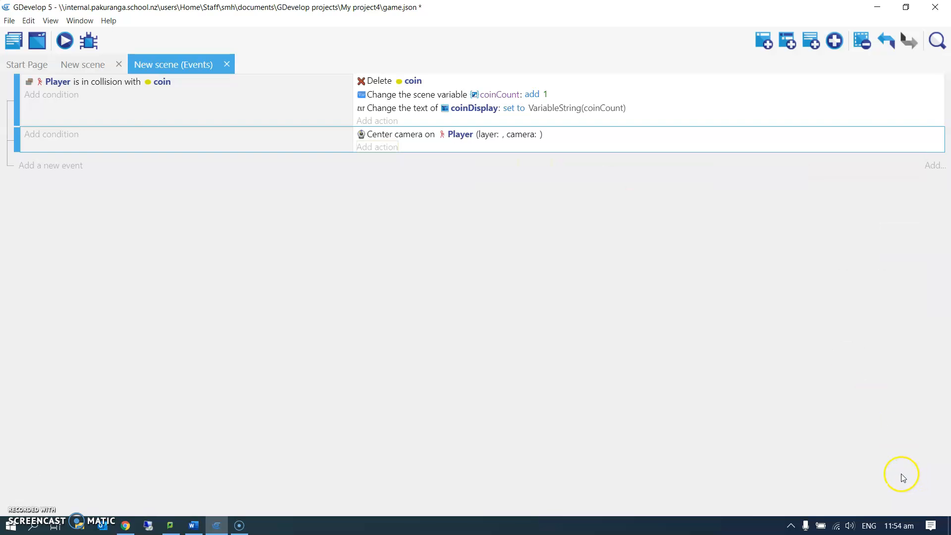
pyautogui.click(64, 41)
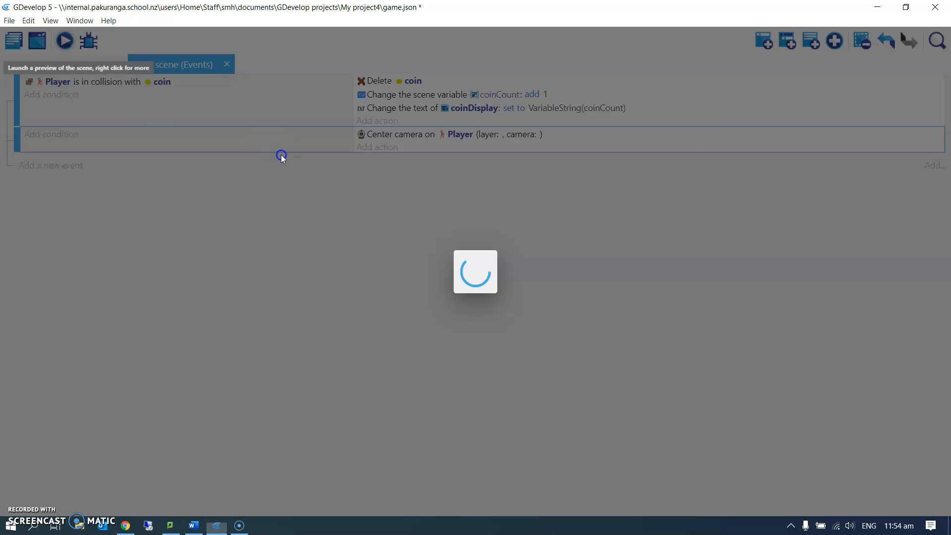
pyautogui.click(63, 41)
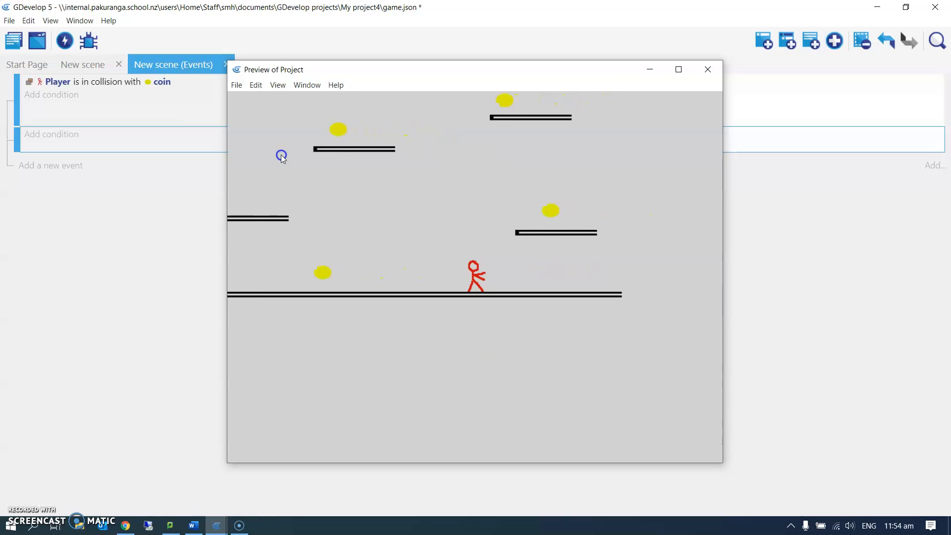
pyautogui.click(706, 69)
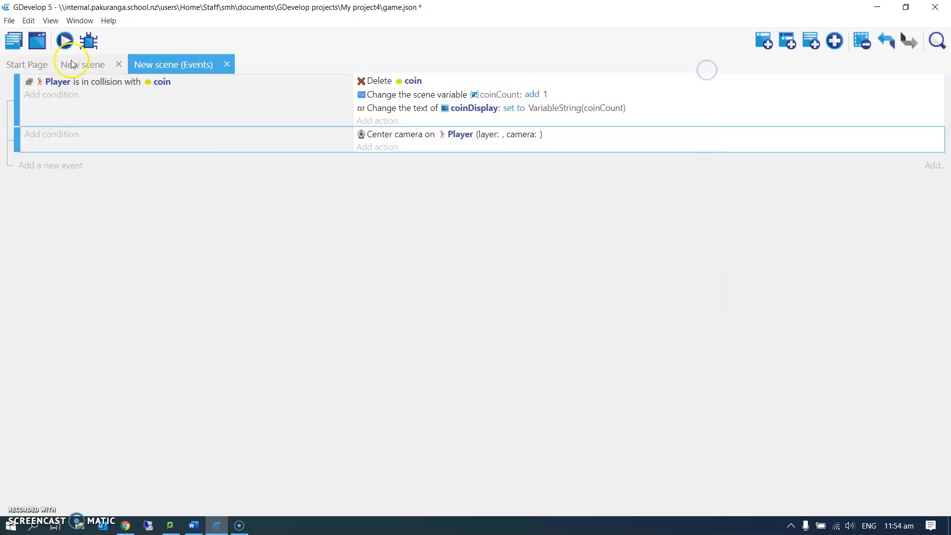
# Place extra platforms beyond the scene's right edge and launch a preview
pyautogui.click(82, 64)
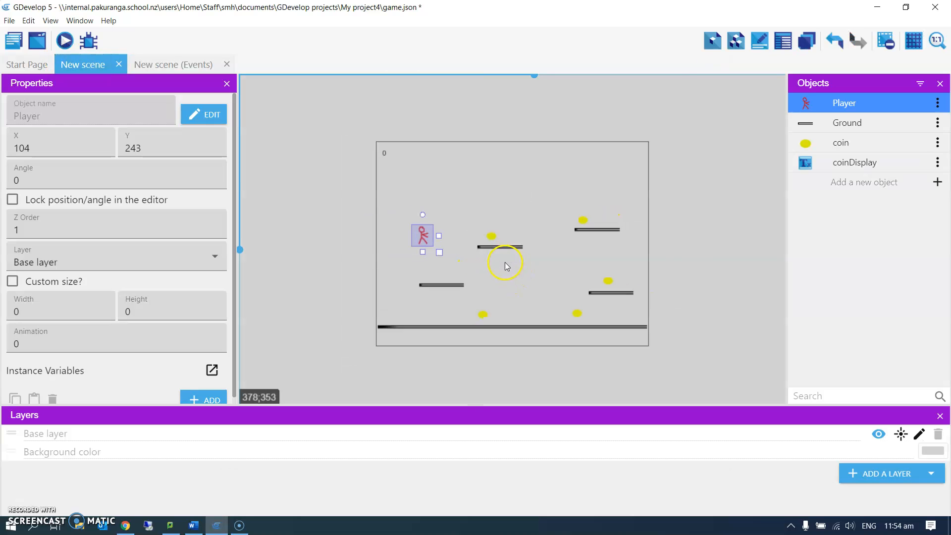
pyautogui.click(667, 284)
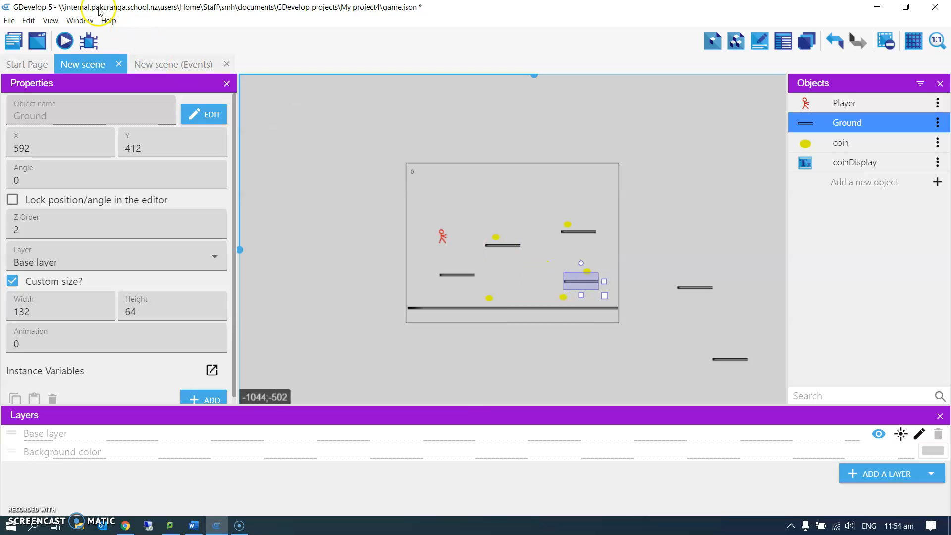
pyautogui.click(64, 40)
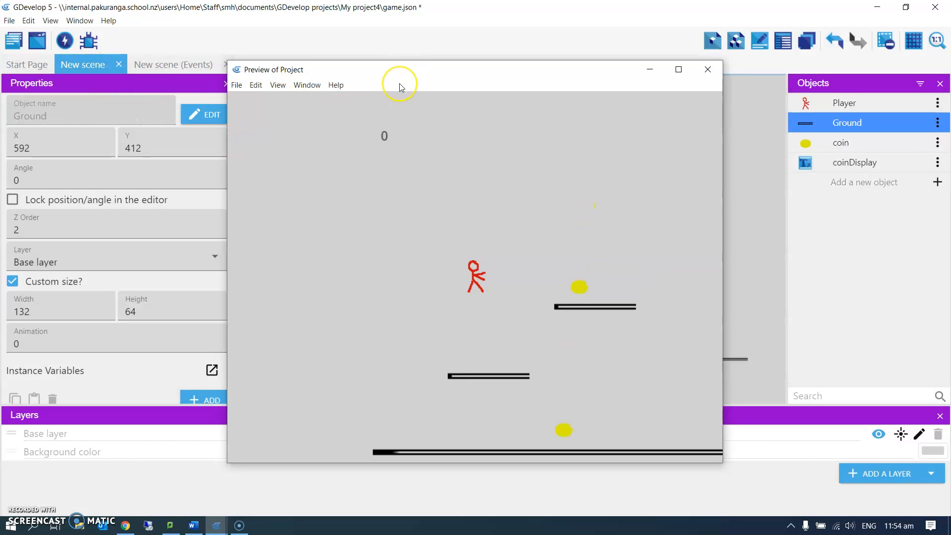
# Close the Preview of Project window to return to the scene editor
pyautogui.click(706, 69)
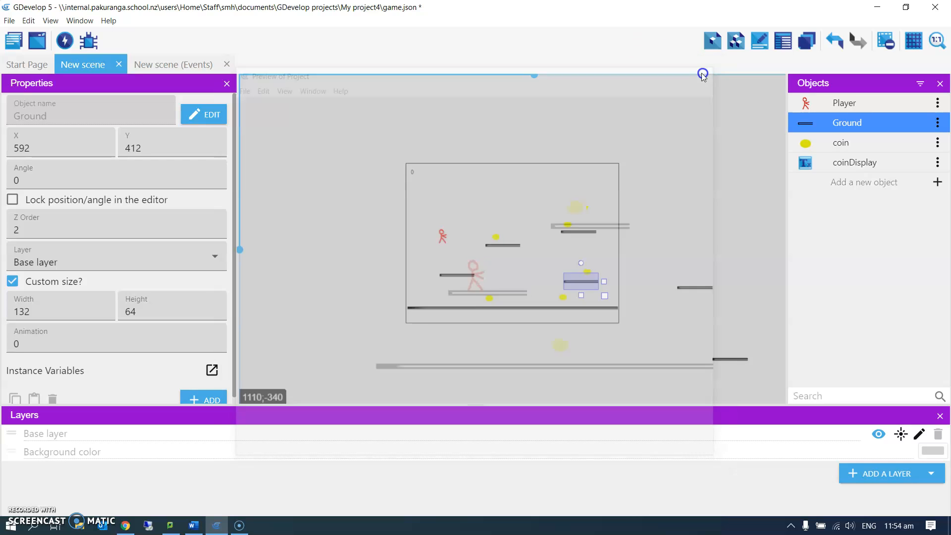
pyautogui.click(703, 74)
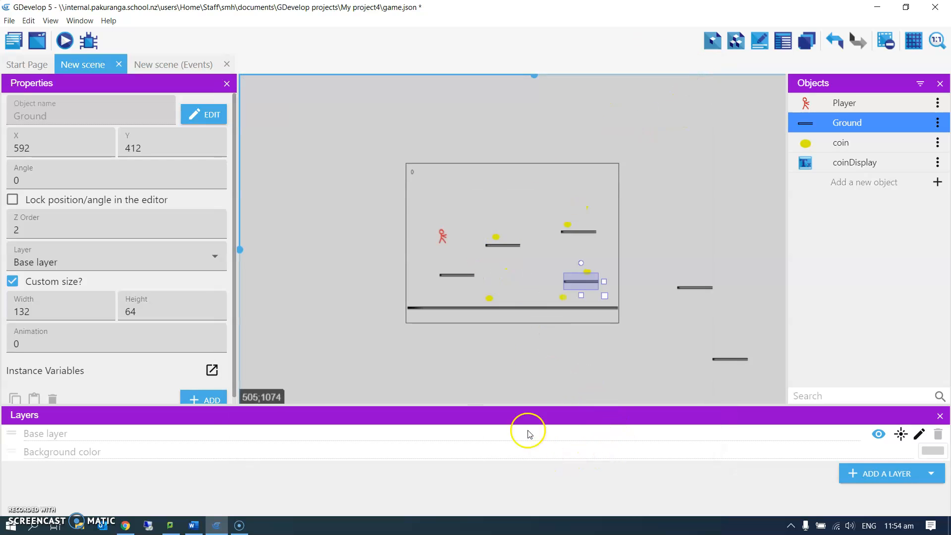
pyautogui.moveTo(372, 459)
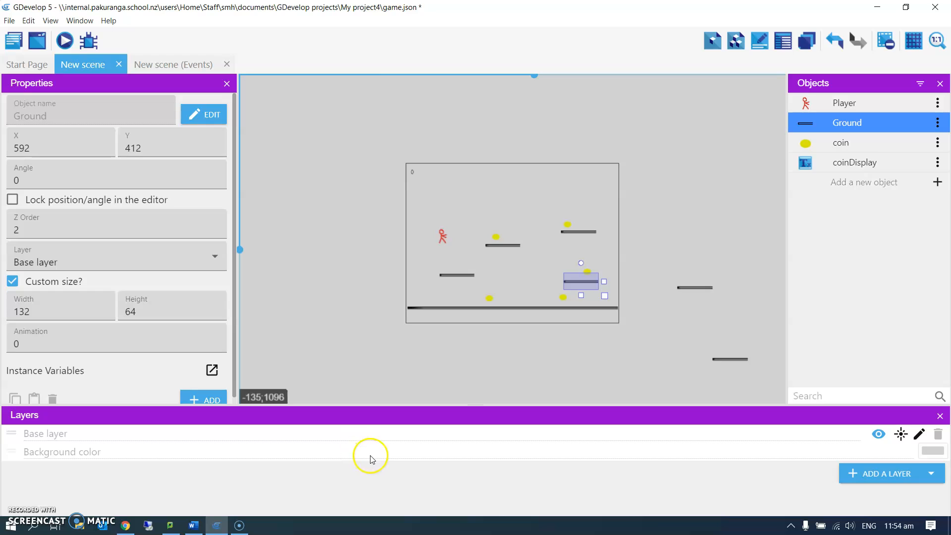
pyautogui.moveTo(26, 415)
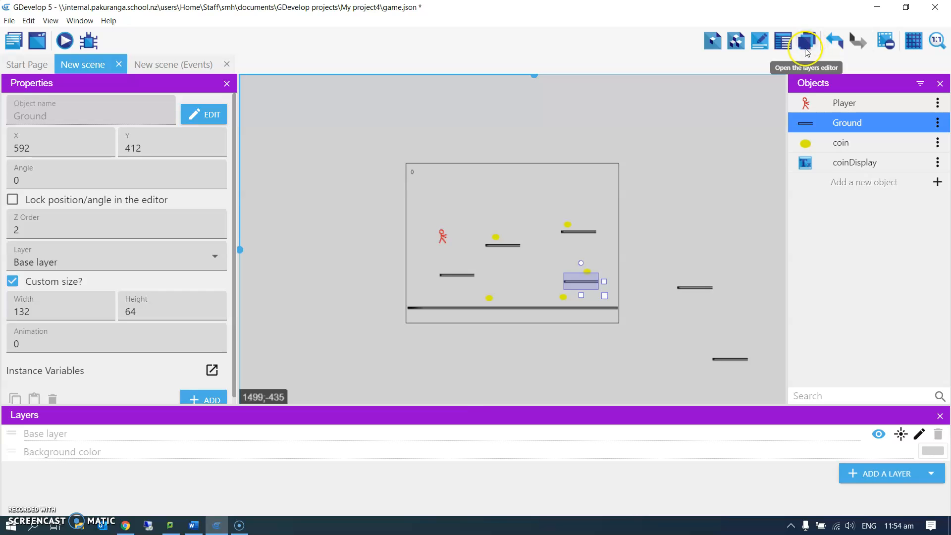
pyautogui.moveTo(917, 458)
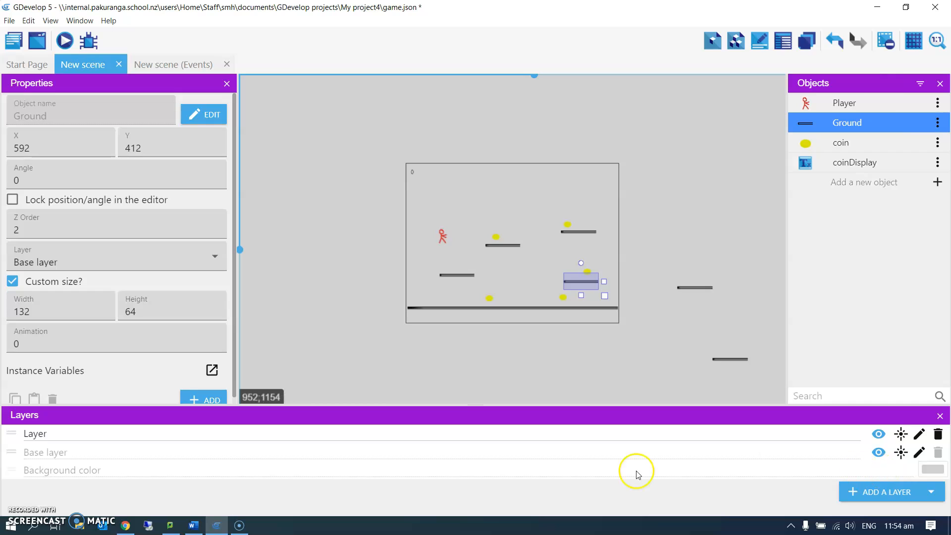
# Rename the new layer to 'UI' and move the coinDisplay instance onto it
pyautogui.doubleClick(35, 433)
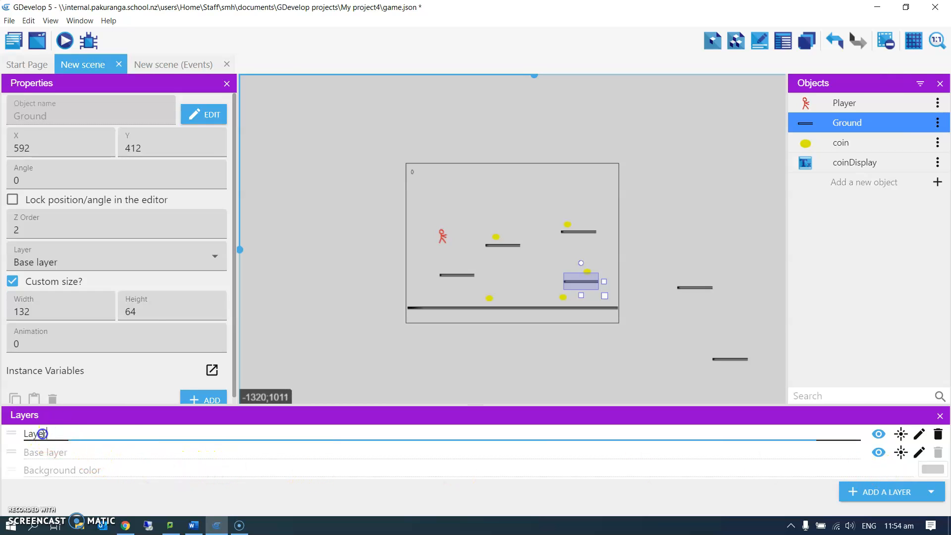
pyautogui.write('UI')
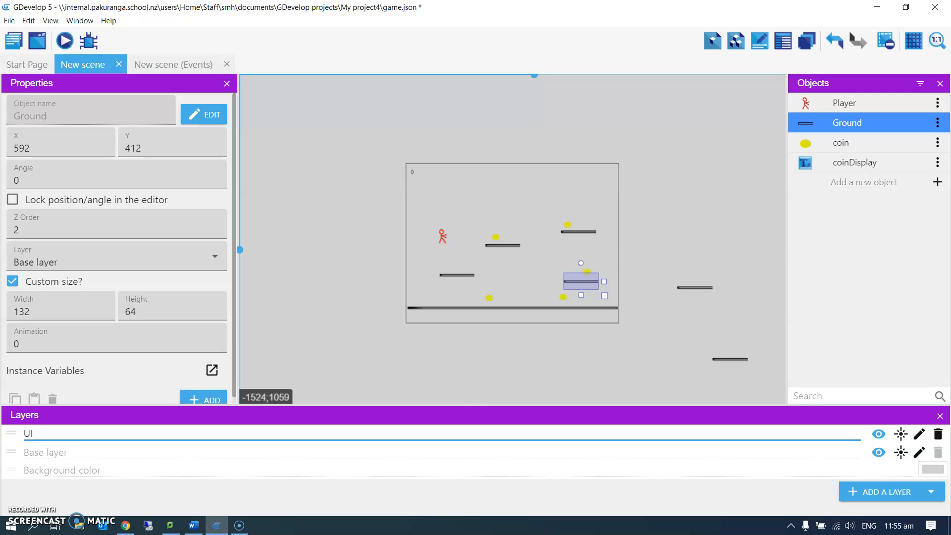
pyautogui.moveTo(207, 399)
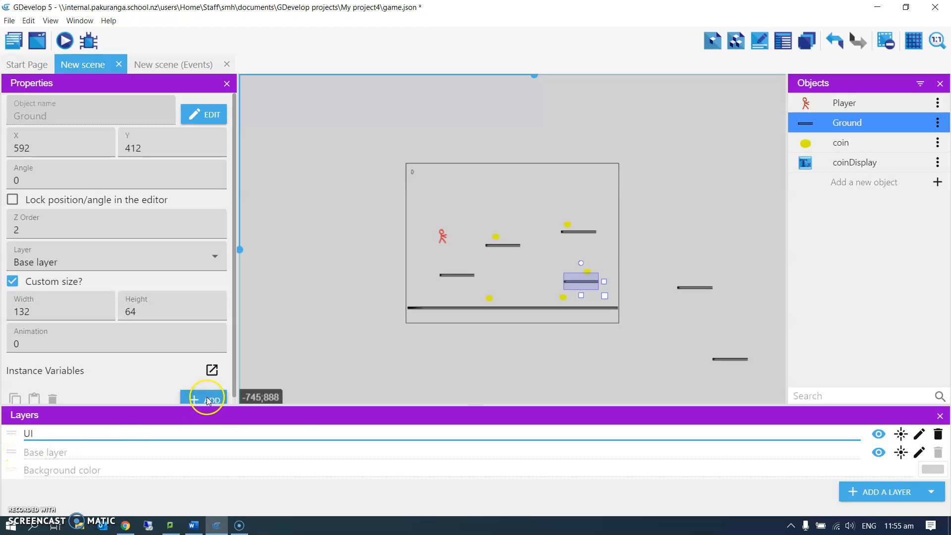
pyautogui.moveTo(374, 467)
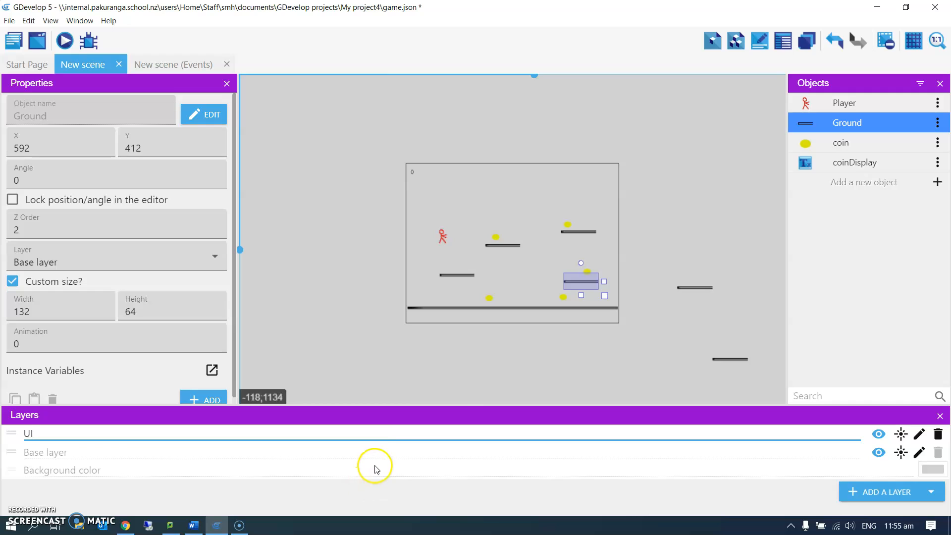
pyautogui.moveTo(409, 406)
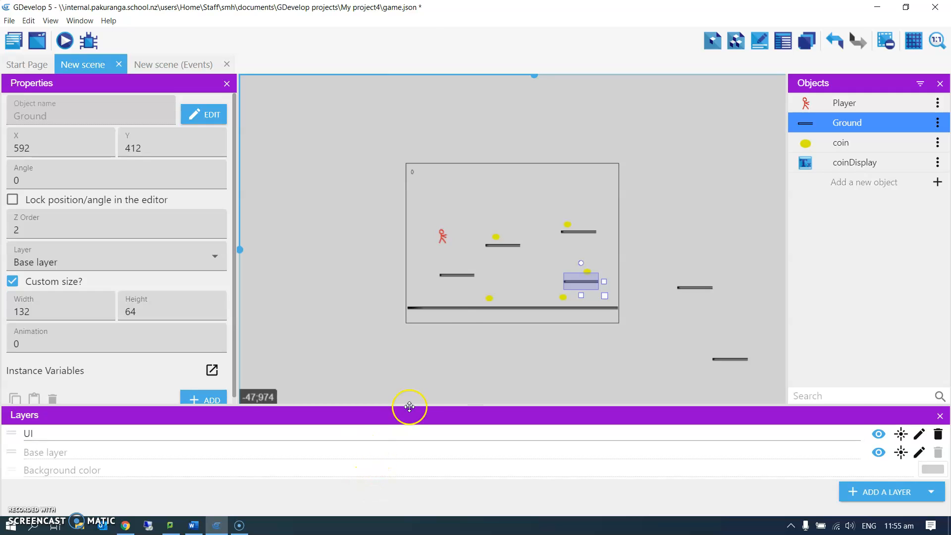
pyautogui.click(415, 176)
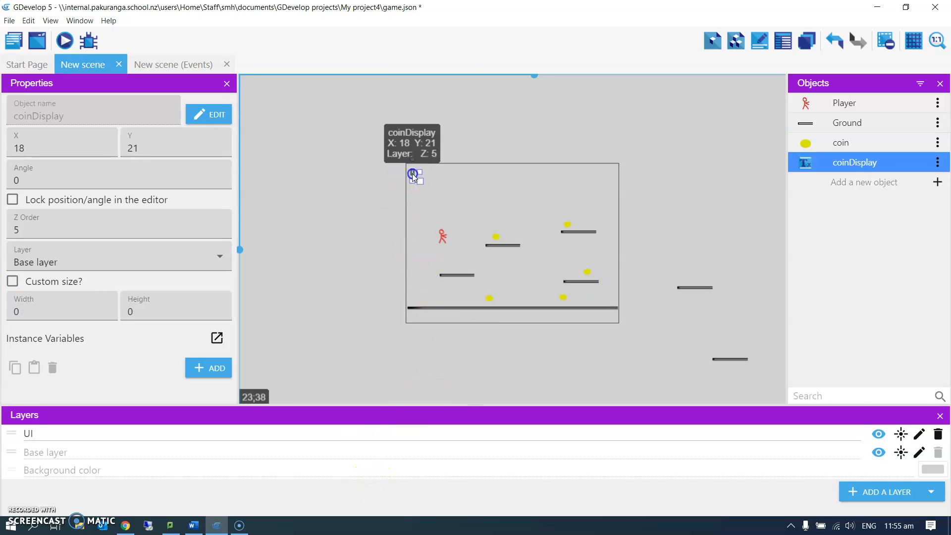
pyautogui.moveTo(388, 182)
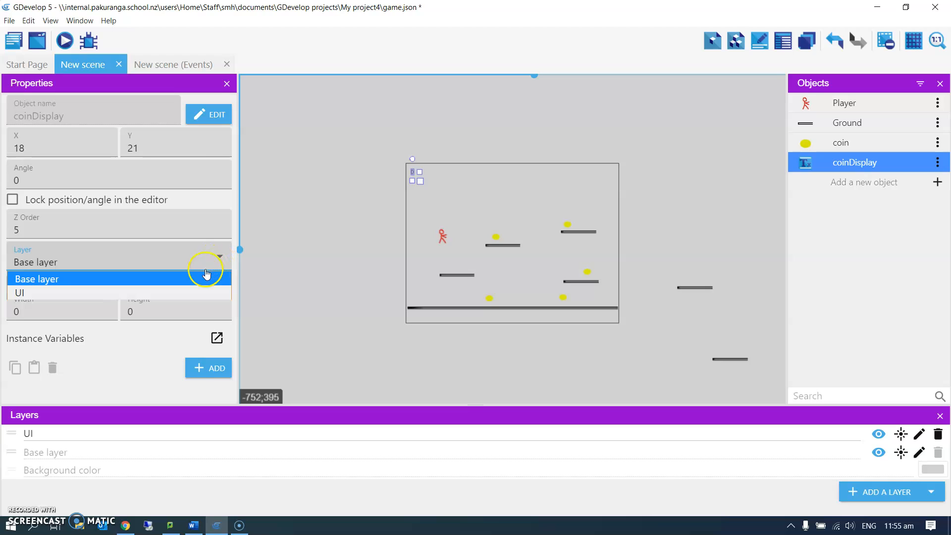
pyautogui.click(19, 291)
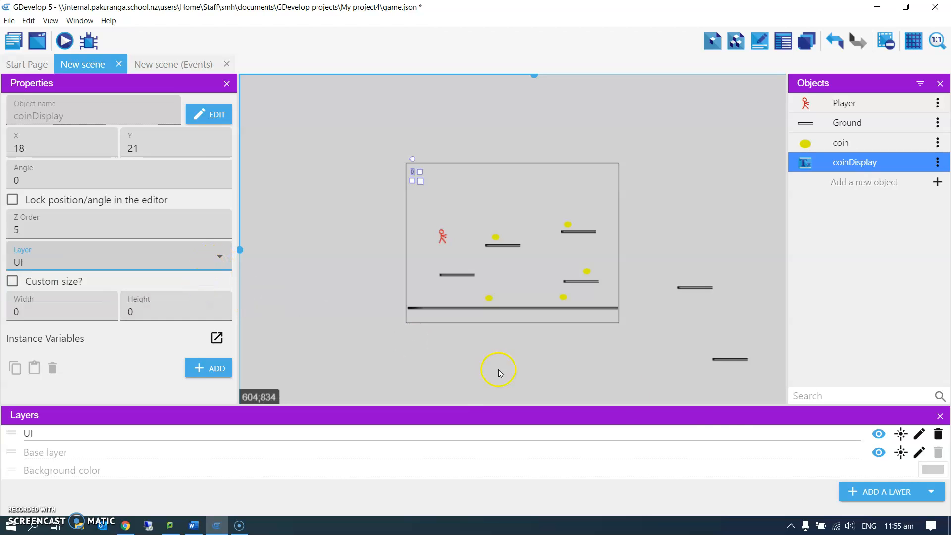
# Toggle the UI and Base layers hidden and visible again to verify their contents
pyautogui.click(877, 433)
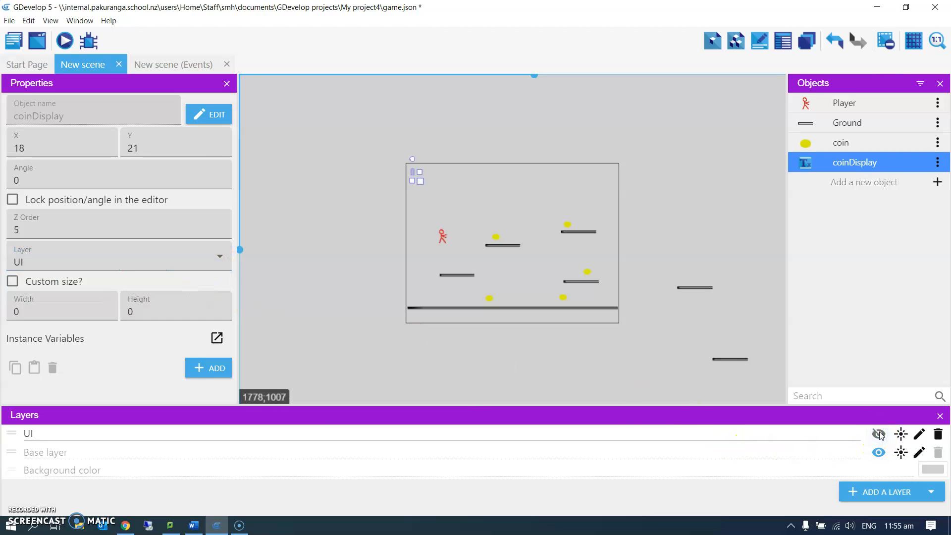
pyautogui.click(878, 434)
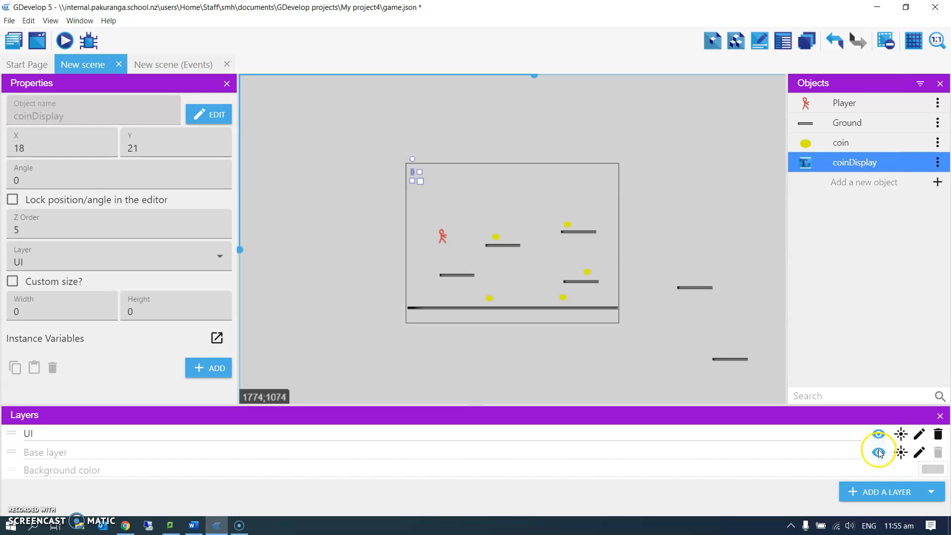
pyautogui.click(877, 452)
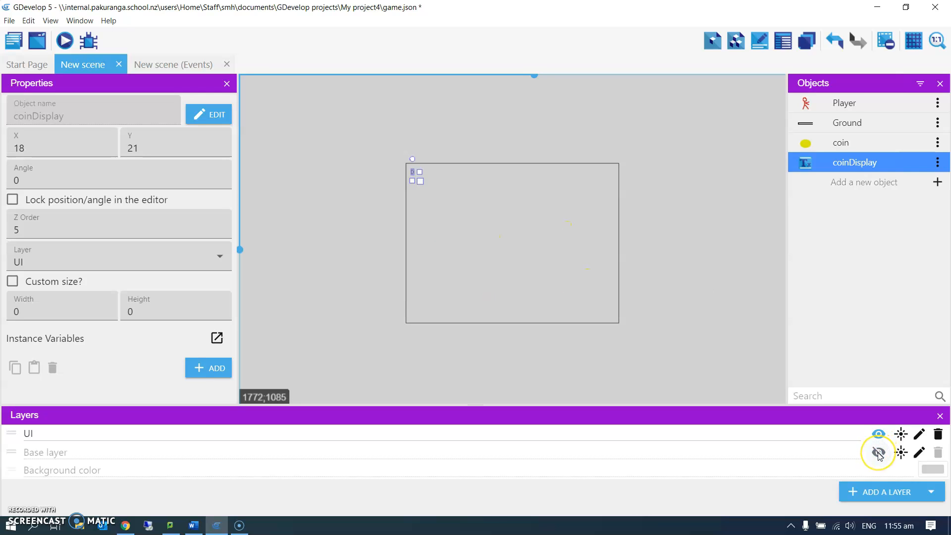
pyautogui.click(878, 453)
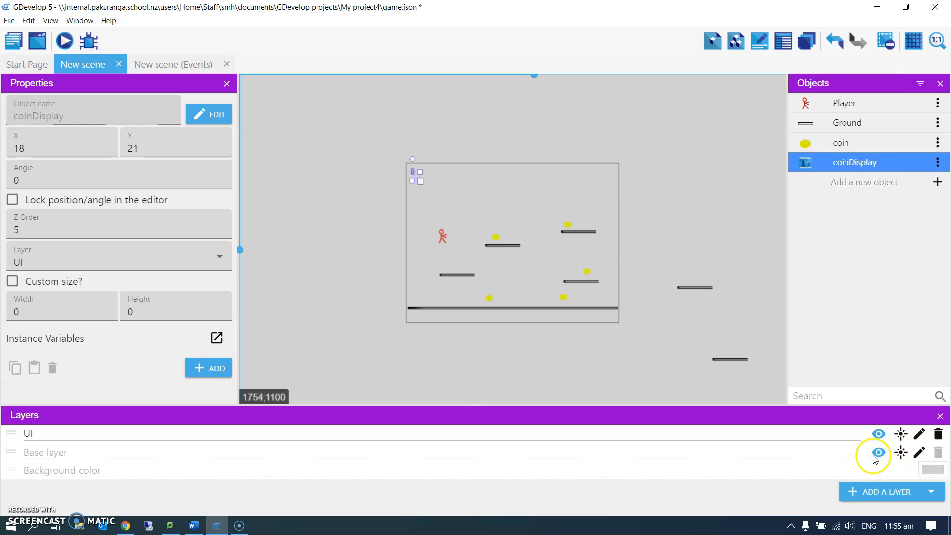
pyautogui.moveTo(678, 355)
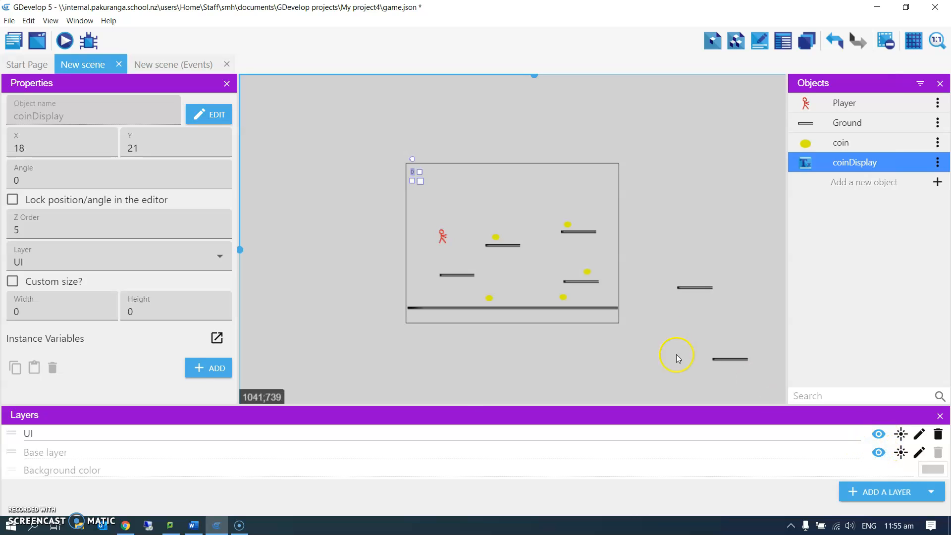
pyautogui.click(63, 40)
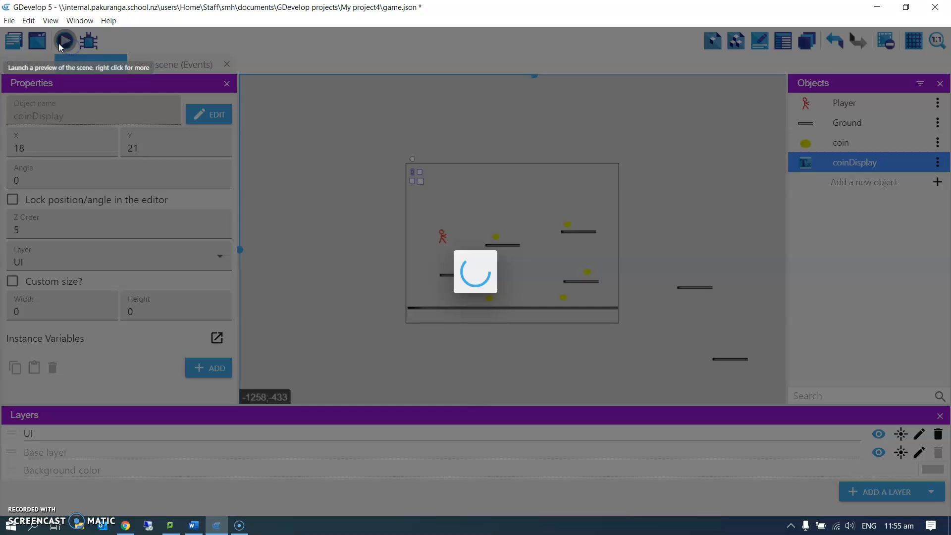
pyautogui.click(63, 41)
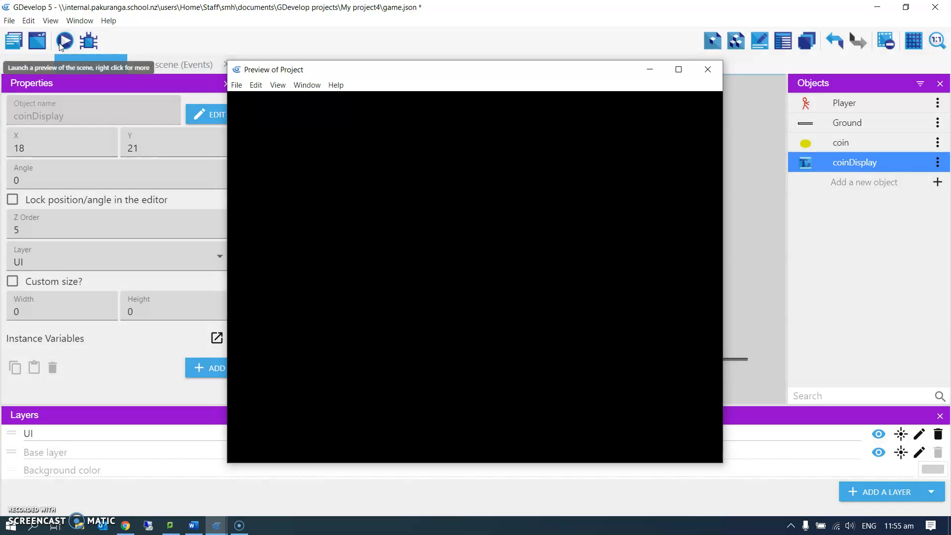
pyautogui.click(65, 41)
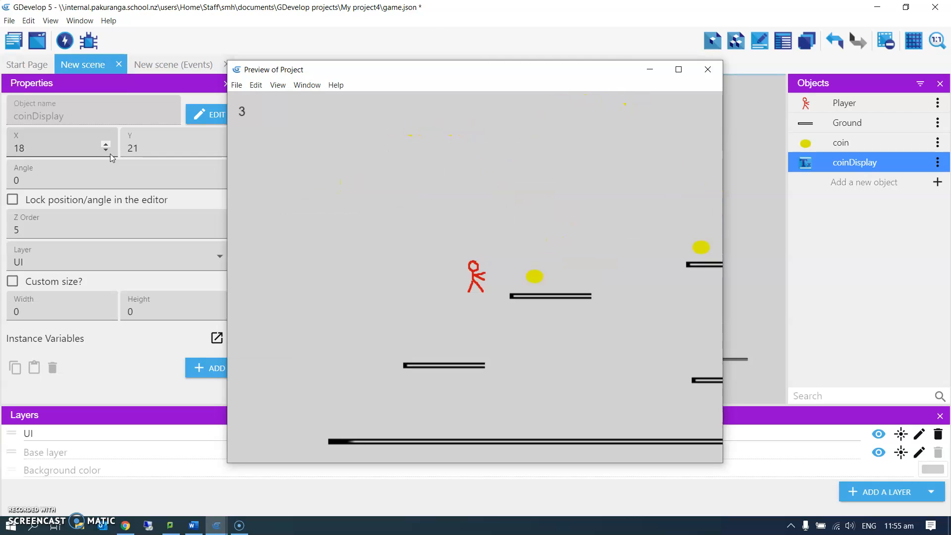
pyautogui.moveTo(677, 32)
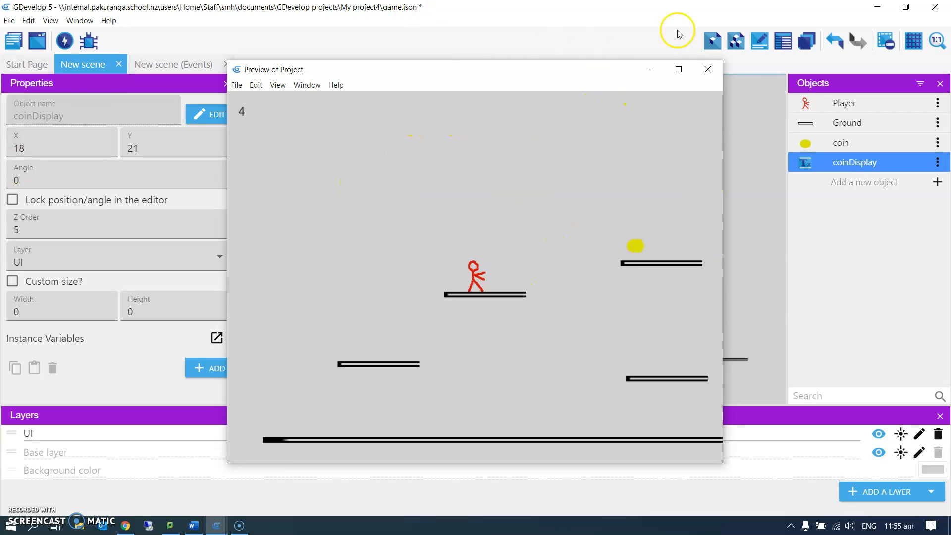
pyautogui.click(707, 69)
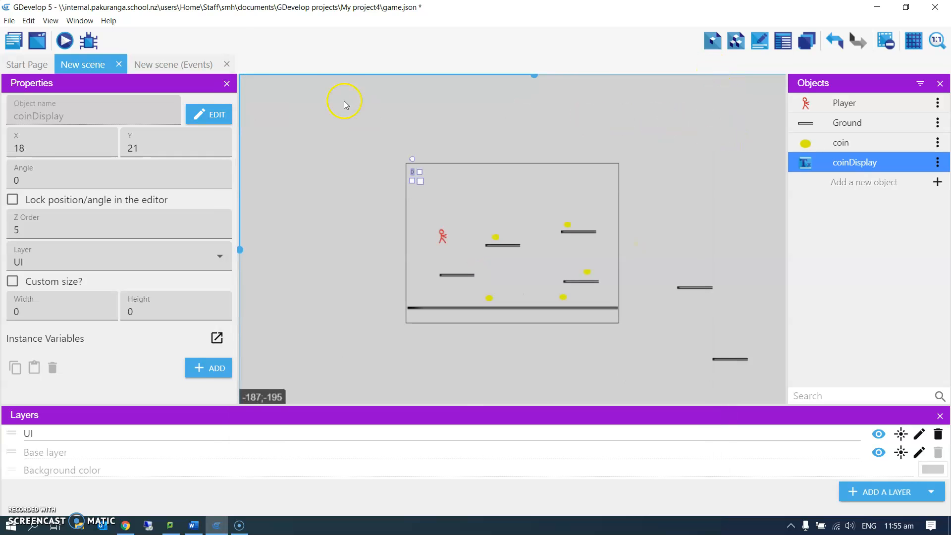
# Open the Center camera on Player action for editing and launch its smooth-camera tutorial
pyautogui.click(172, 65)
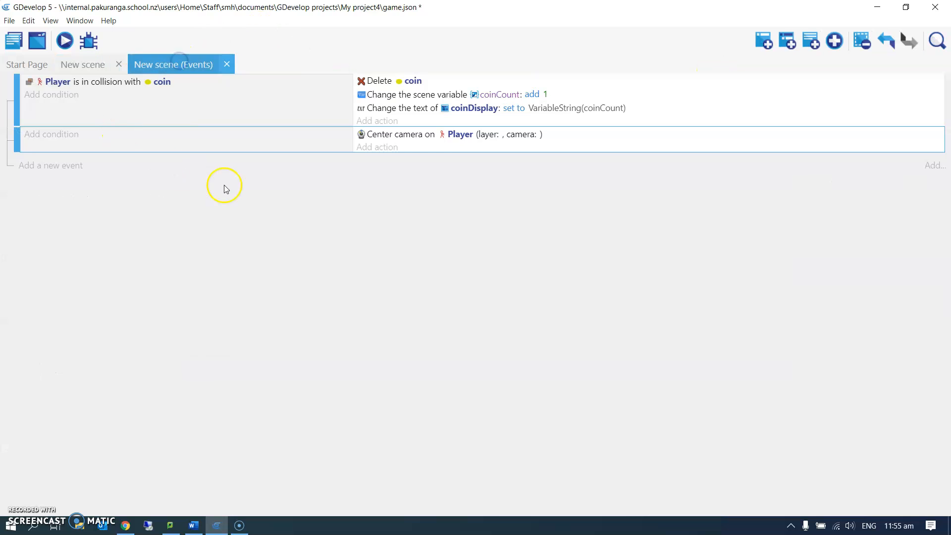
pyautogui.click(403, 134)
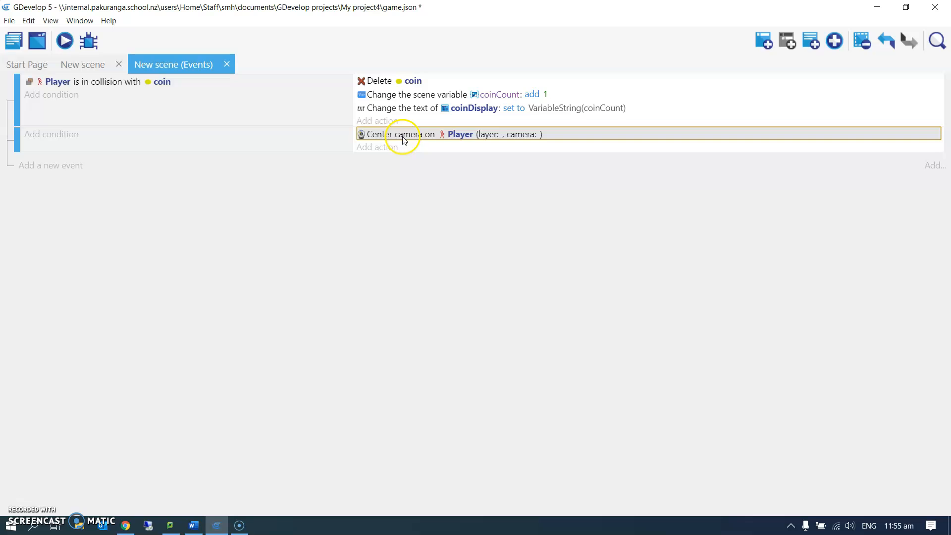
pyautogui.doubleClick(403, 133)
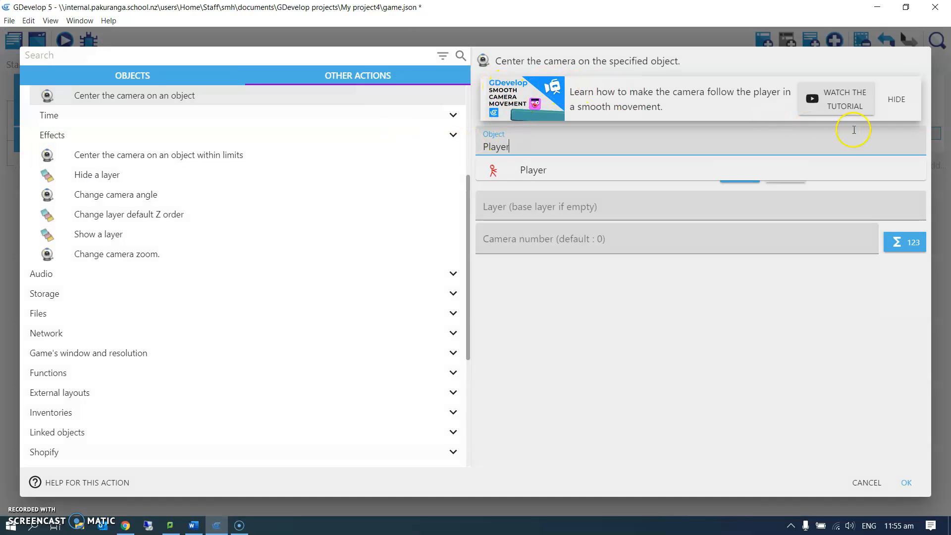
pyautogui.click(844, 99)
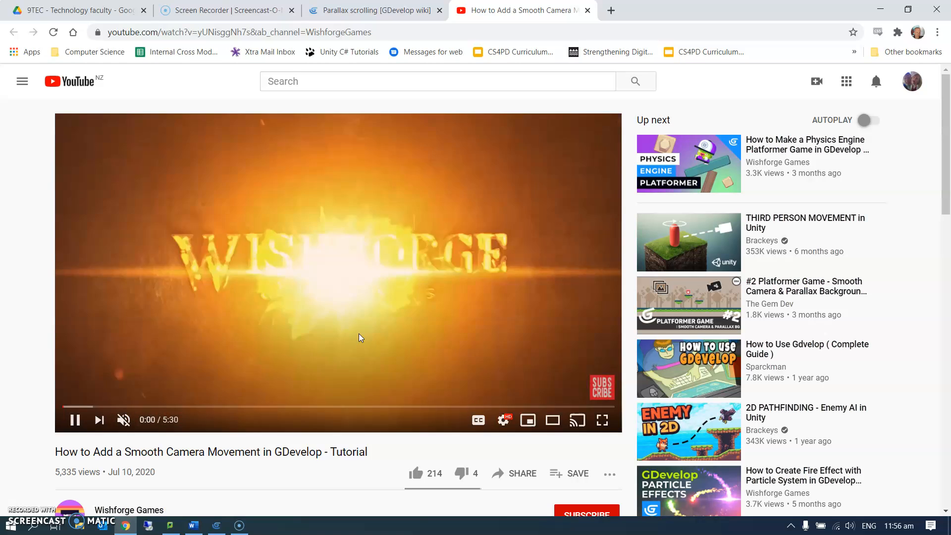
# Play the YouTube smooth camera movement tutorial and skip ahead past its opening
pyautogui.click(94, 406)
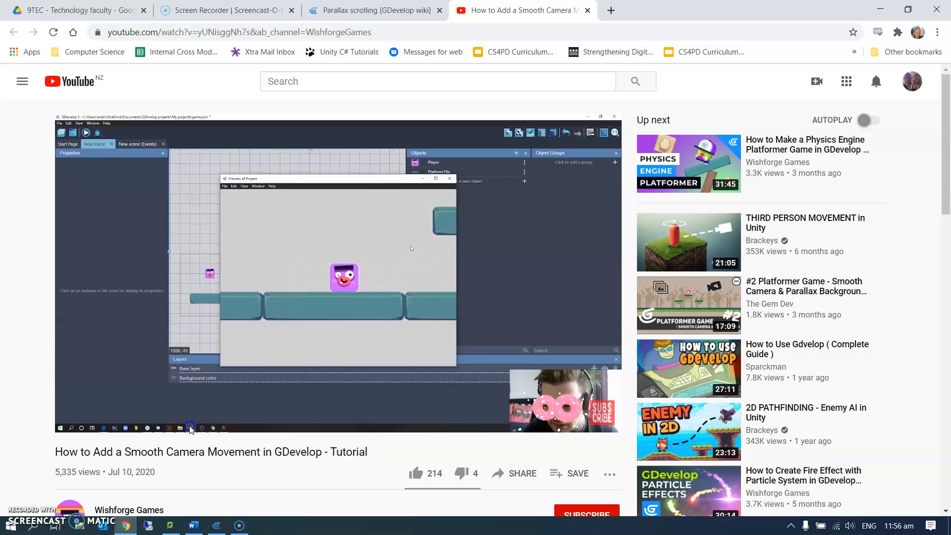
pyautogui.moveTo(160, 406)
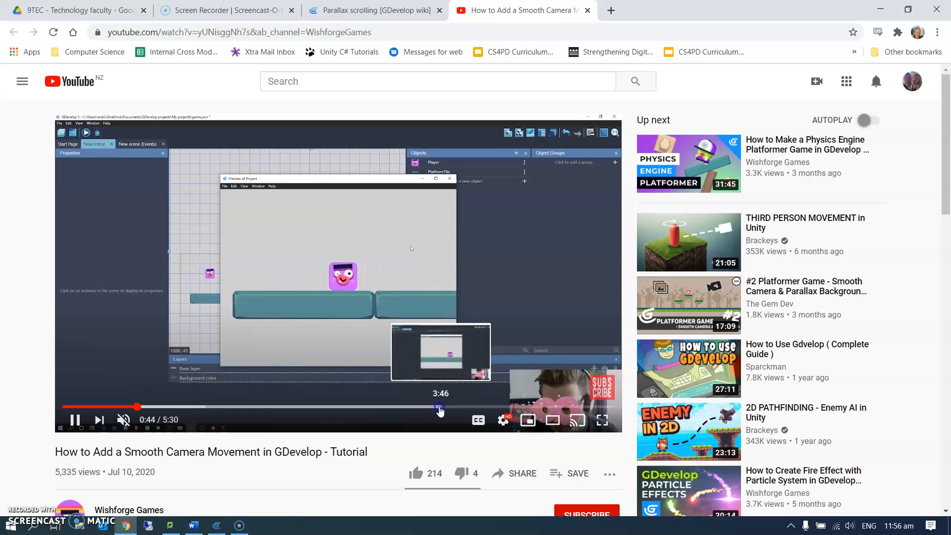
pyautogui.click(588, 405)
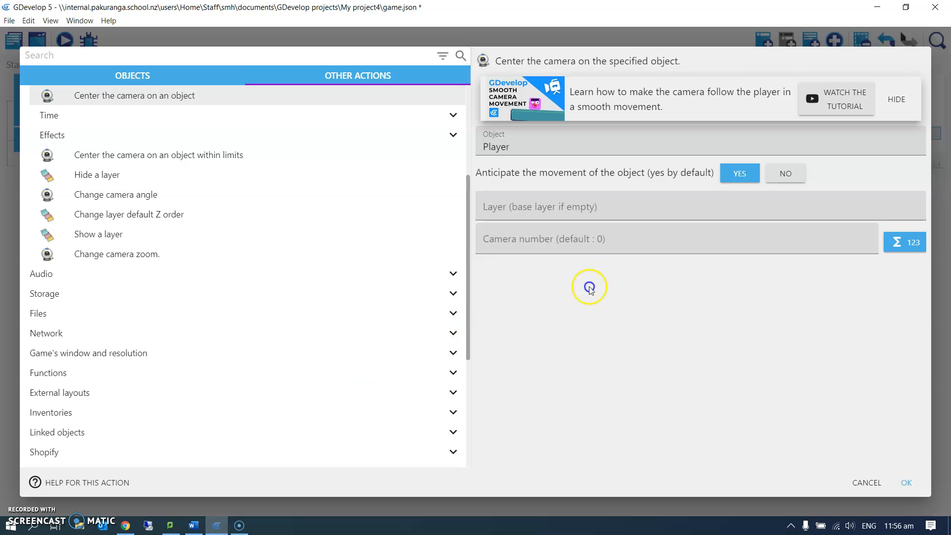
pyautogui.moveTo(523, 184)
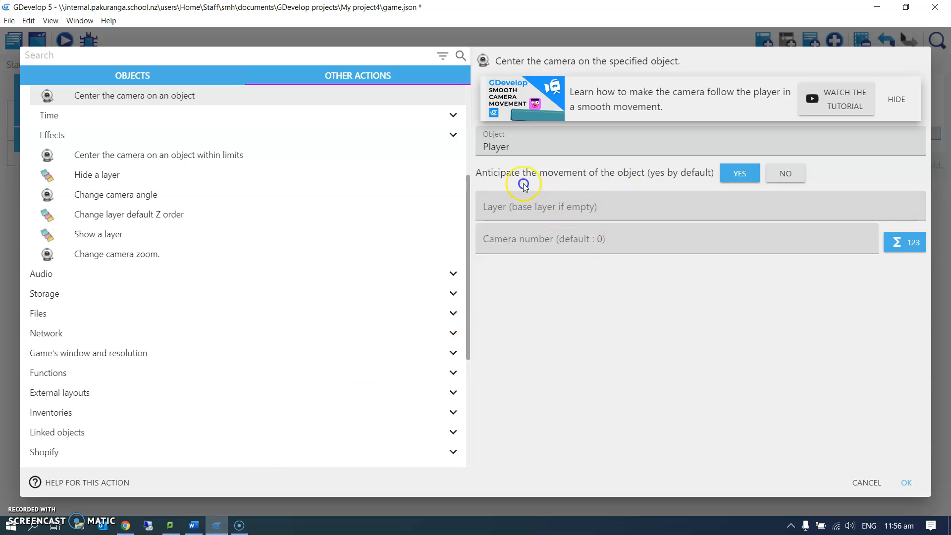
pyautogui.moveTo(573, 295)
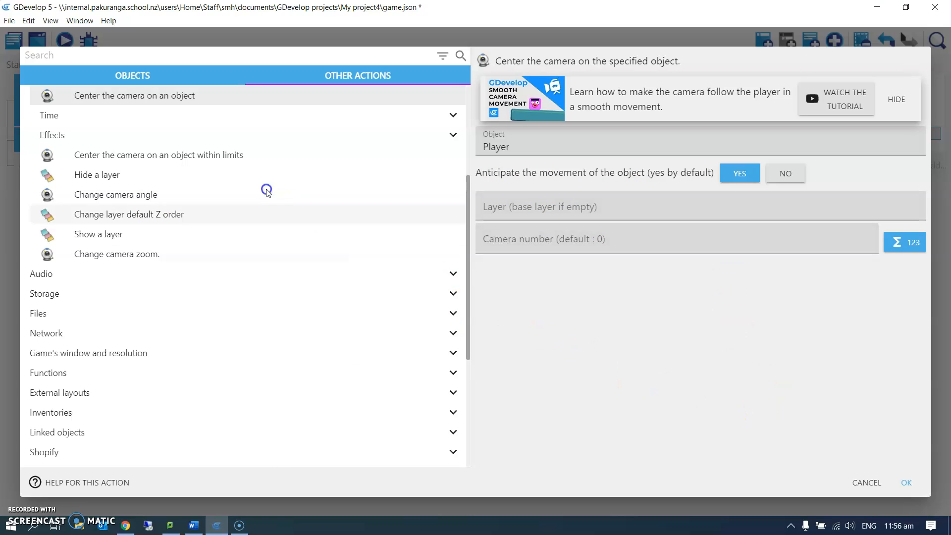
# Switch the action to Camera center X position and begin its value with a lerp expression
pyautogui.click(121, 179)
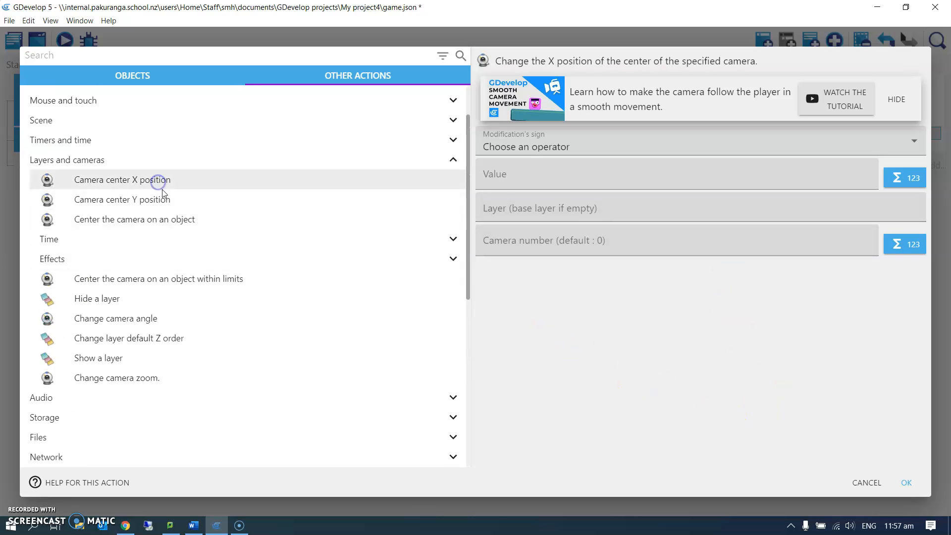
pyautogui.moveTo(533, 207)
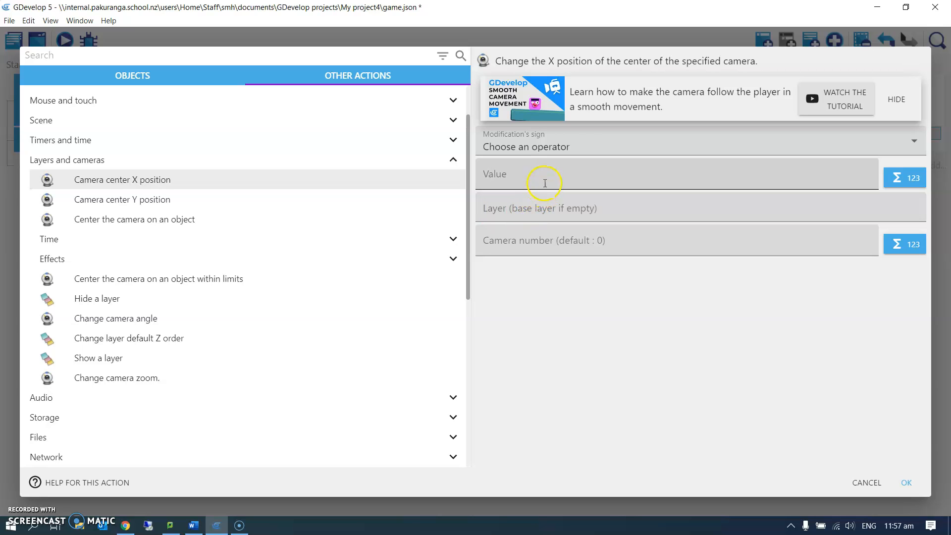
pyautogui.click(543, 175)
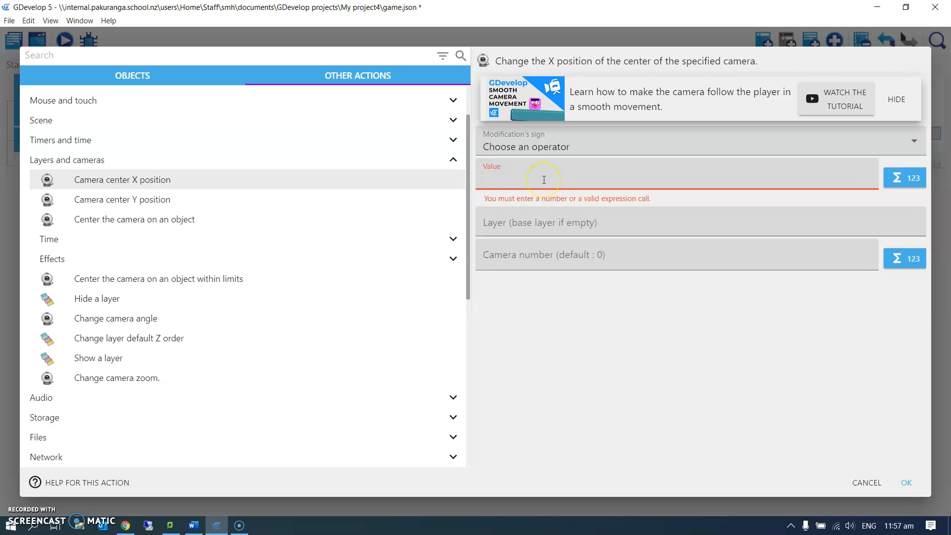
pyautogui.write('1e')
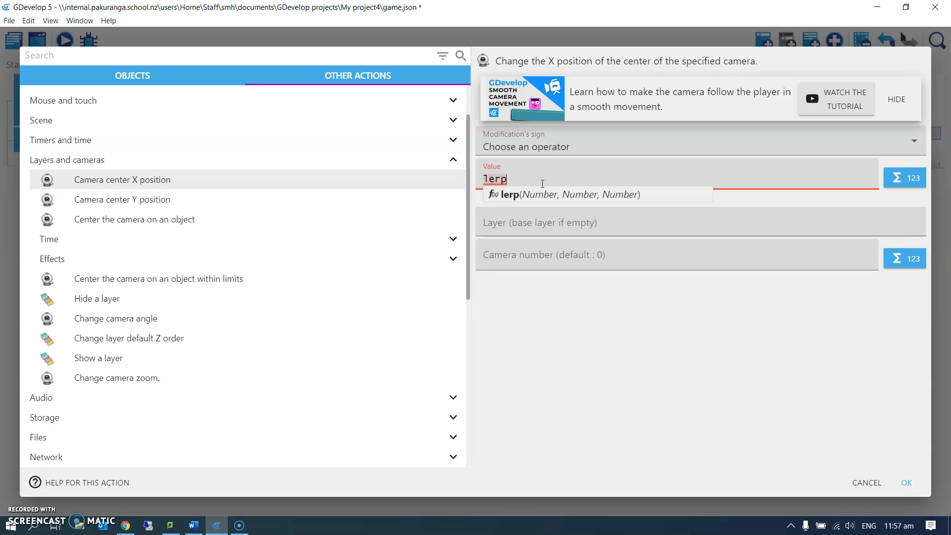
pyautogui.moveTo(549, 210)
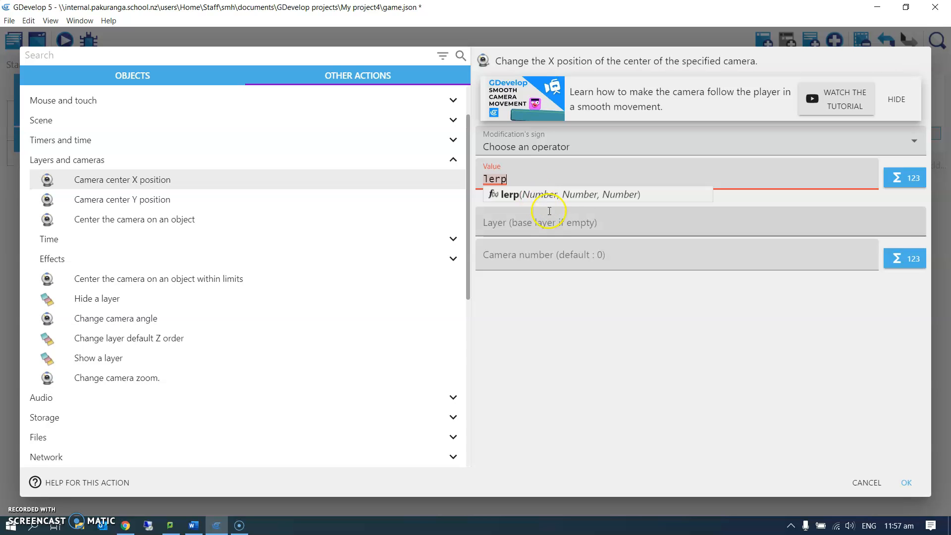
pyautogui.moveTo(696, 109)
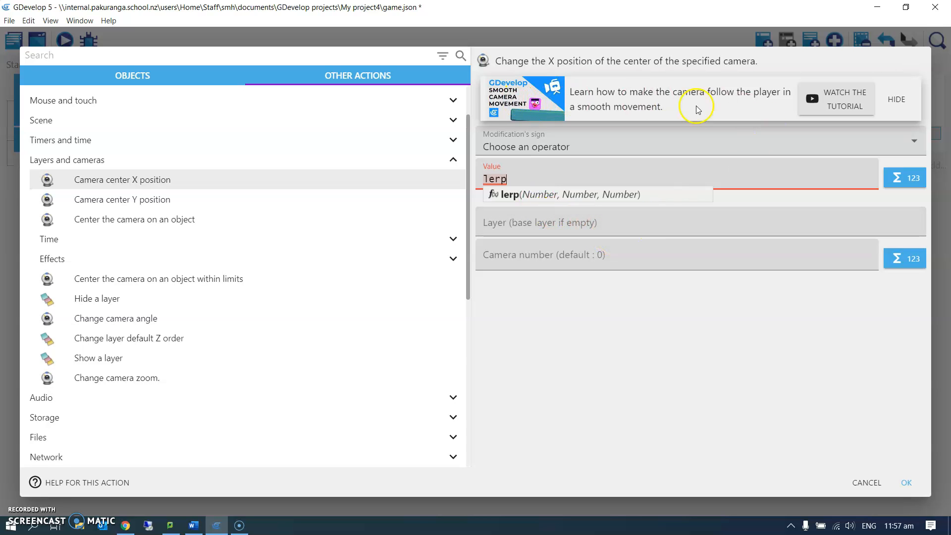
pyautogui.moveTo(614, 311)
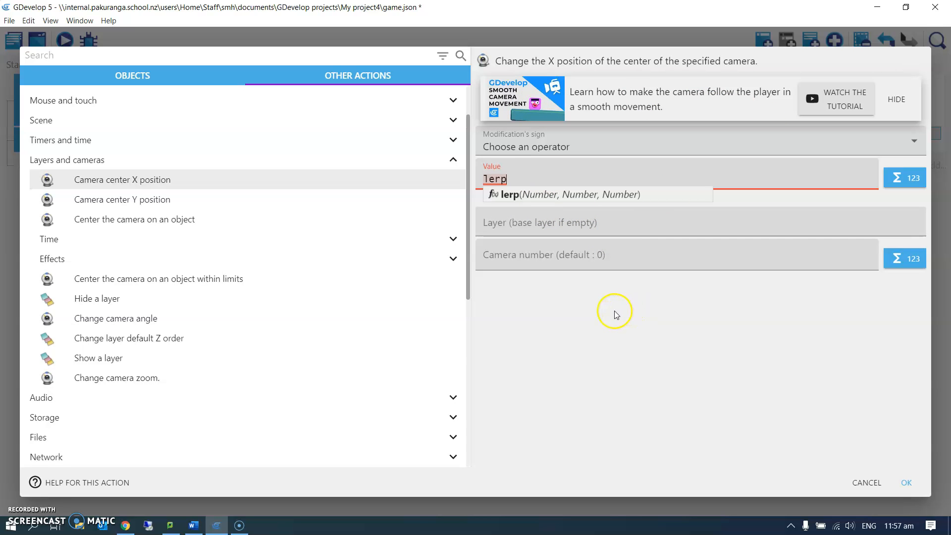